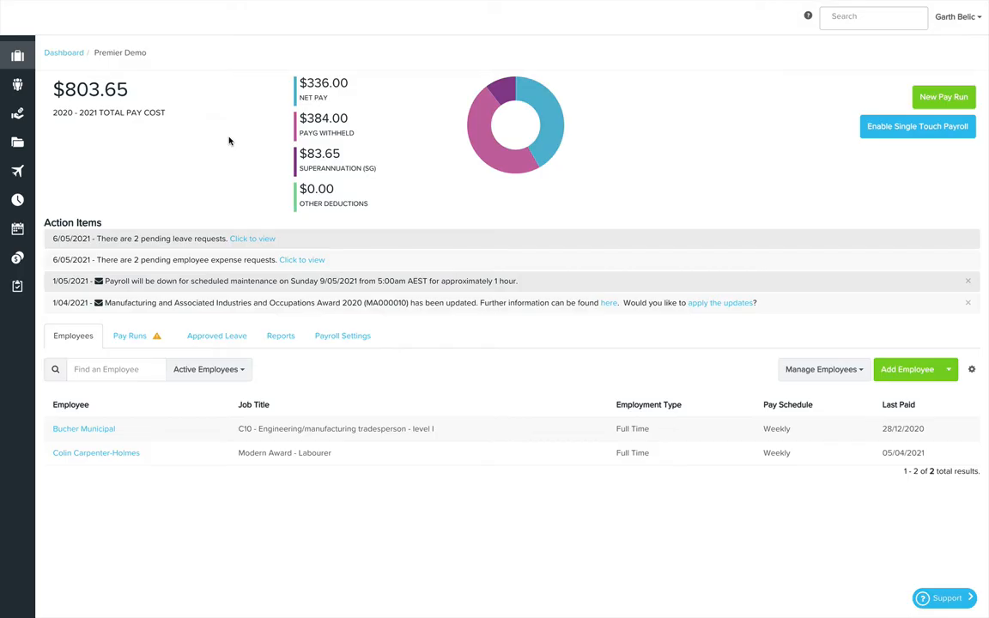
- Reach the ATO Settings' Electronic Lodgement & STP tab for the Premier Demo business via Payroll Settings
click(17, 55)
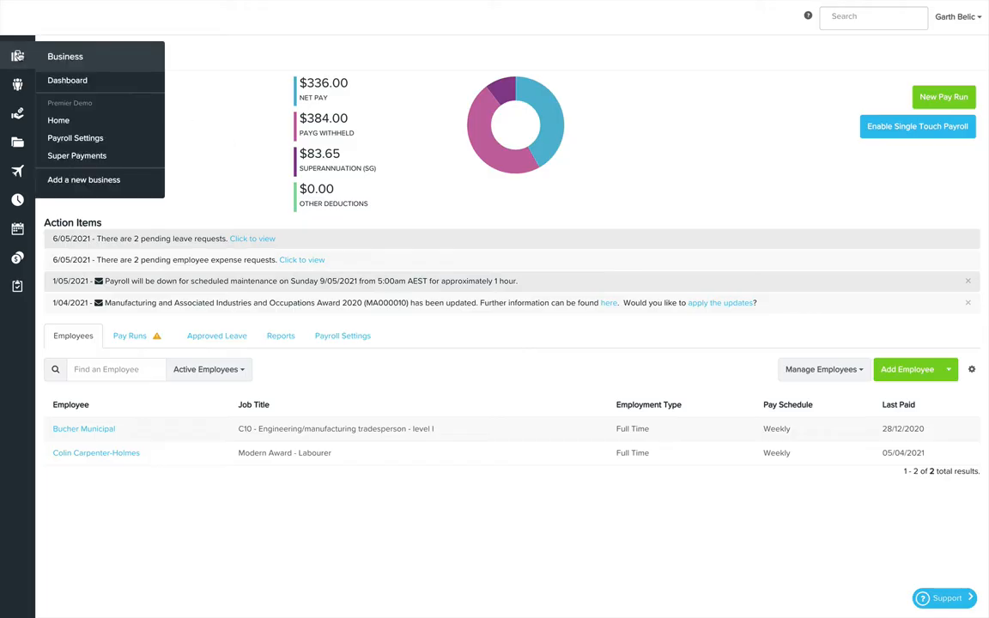
click(76, 138)
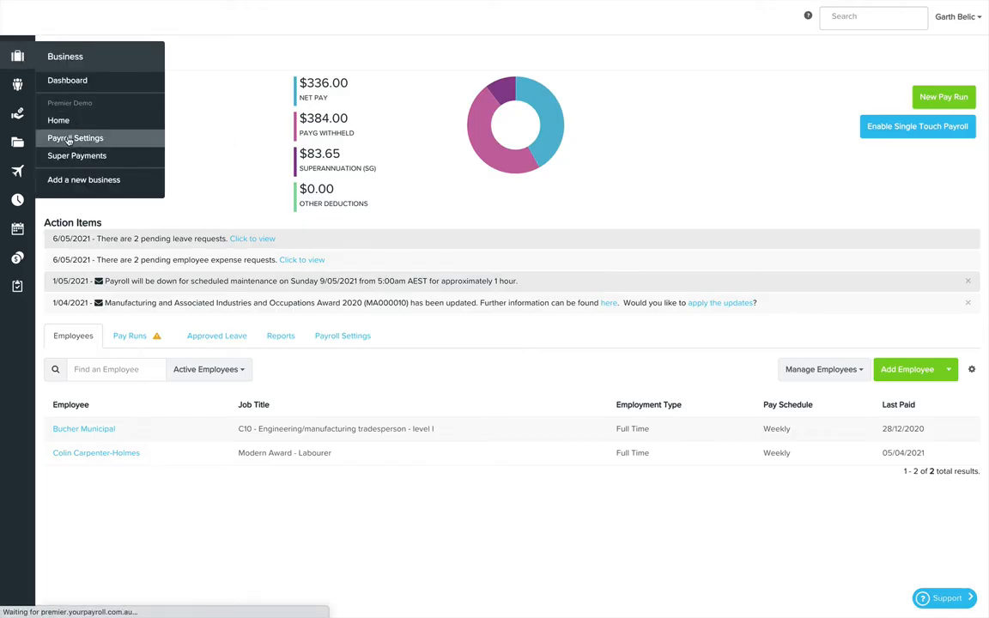
click(76, 137)
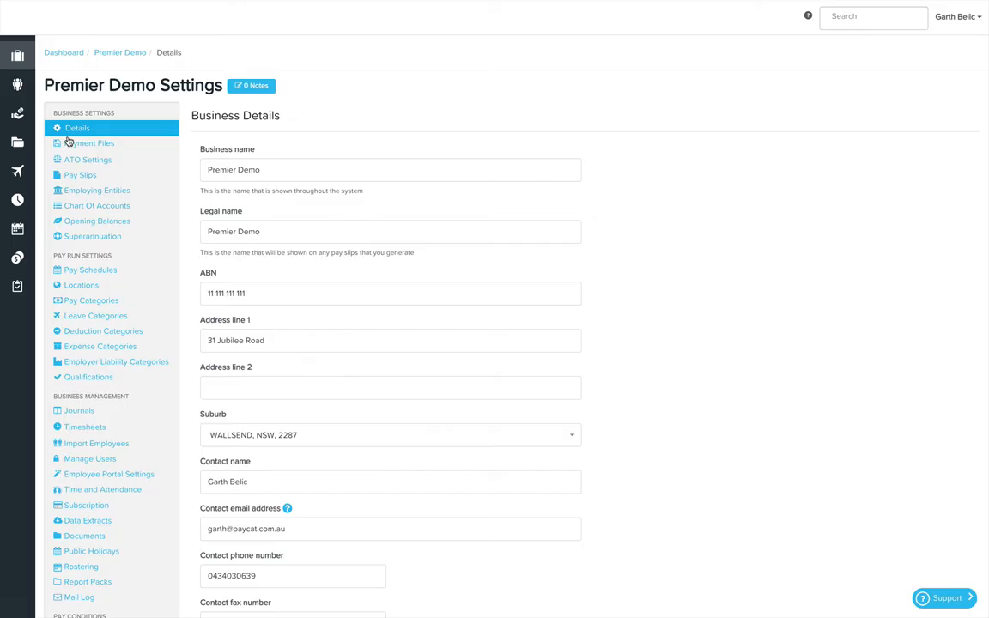
click(87, 159)
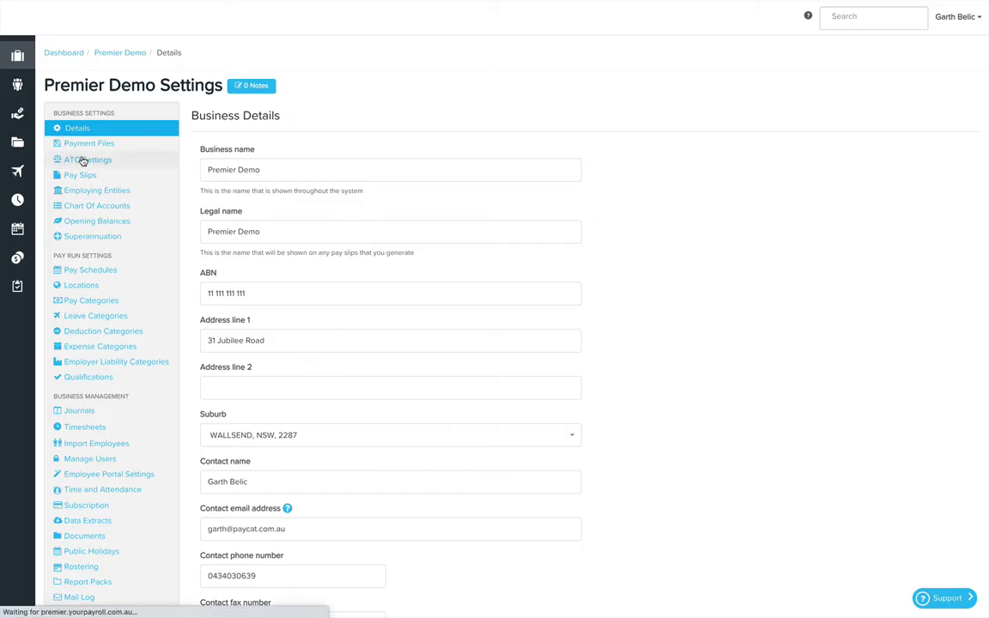
click(89, 160)
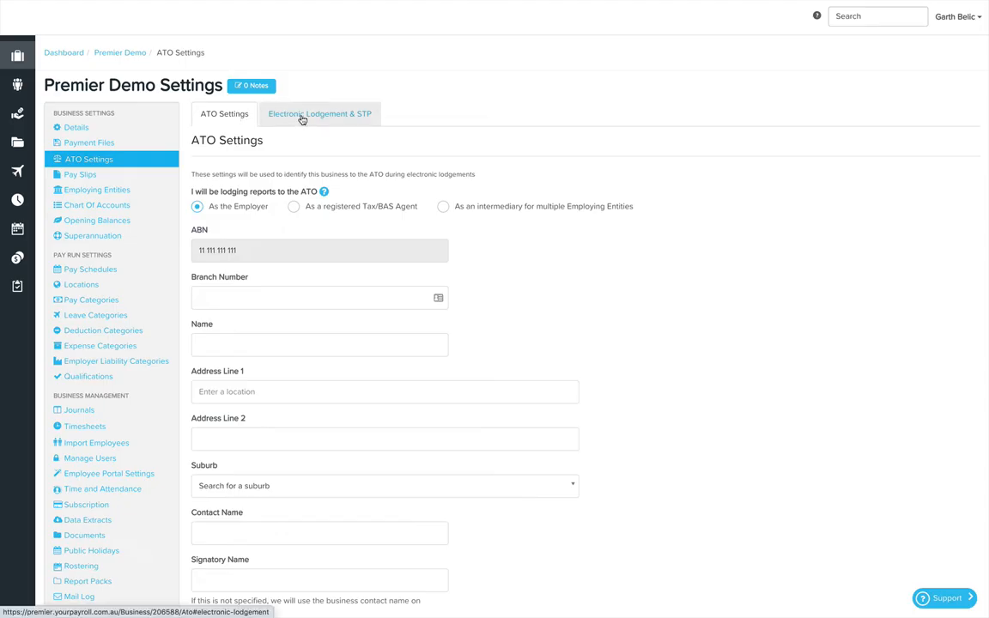
click(319, 113)
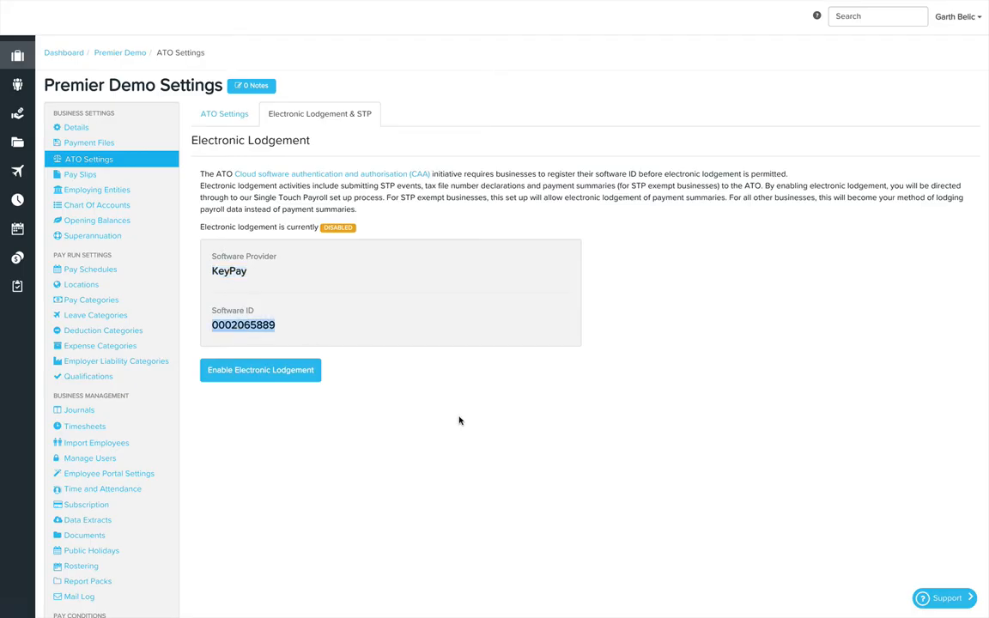
- Start Enable Electronic Lodgement, leading to the ATO Access Manager welcome page
click(261, 371)
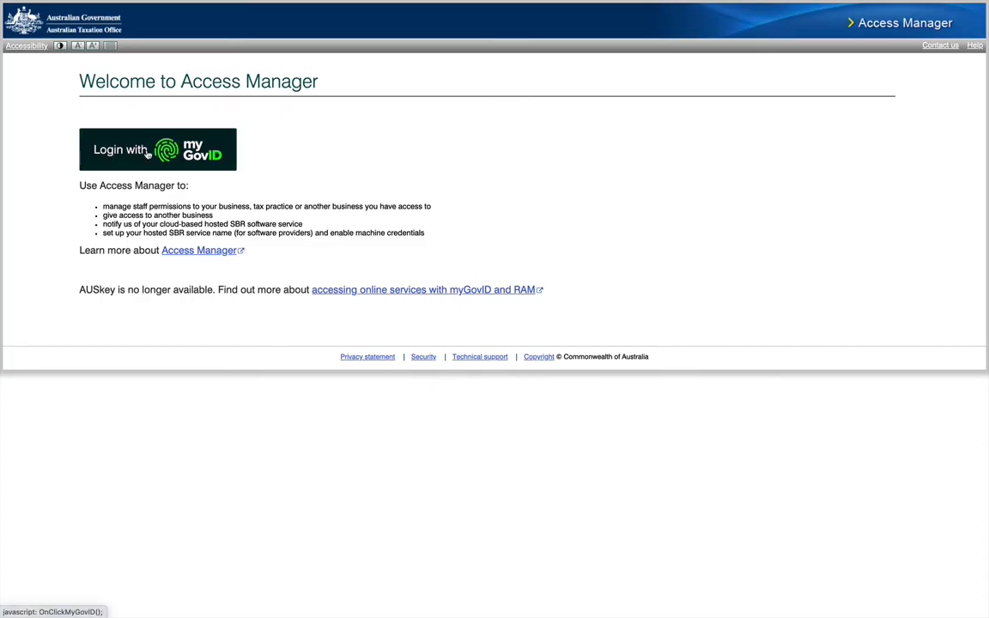
click(158, 149)
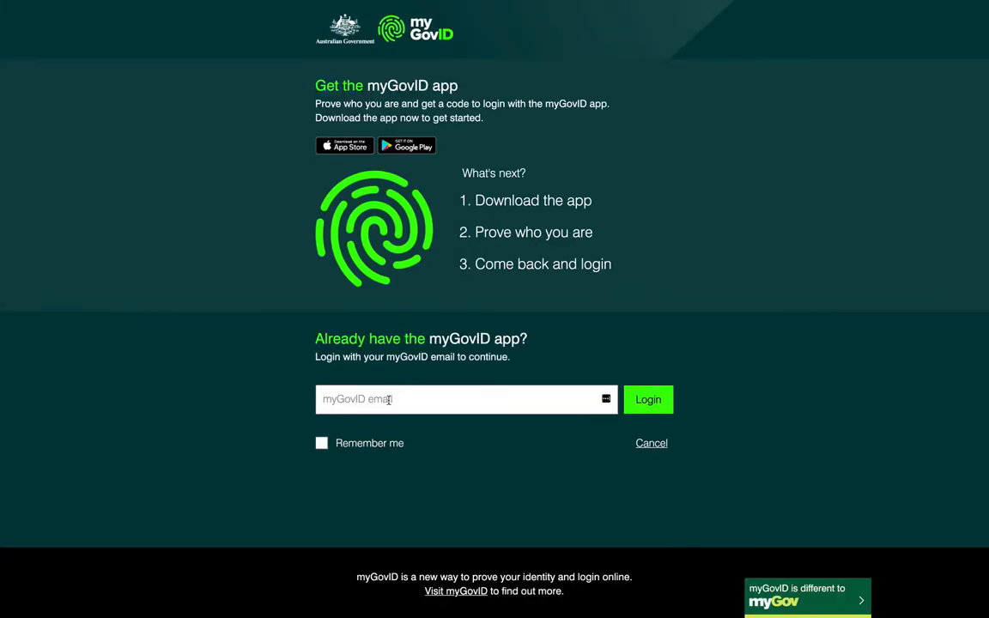
text(g)
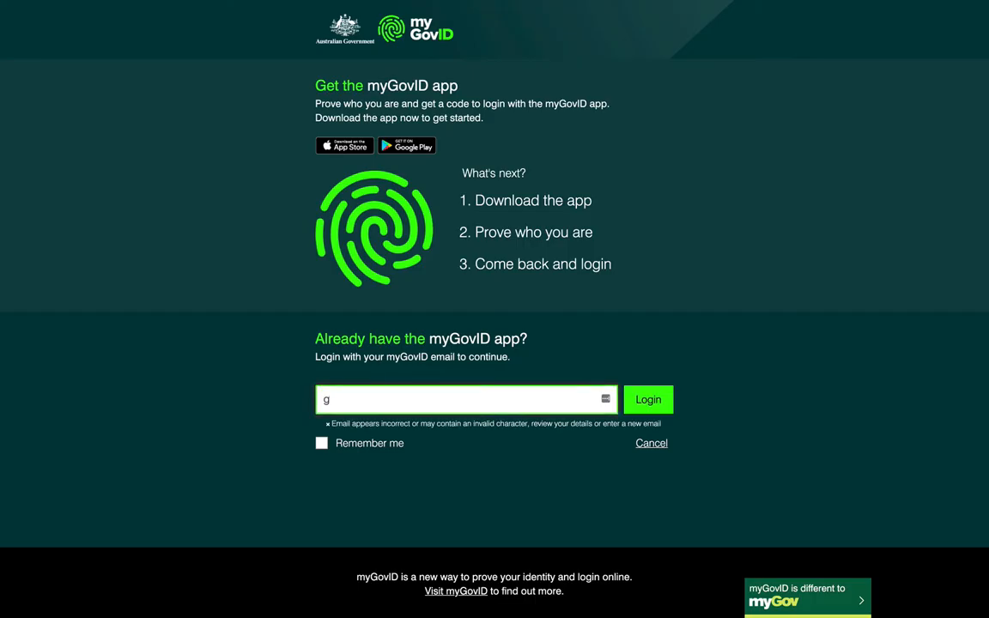
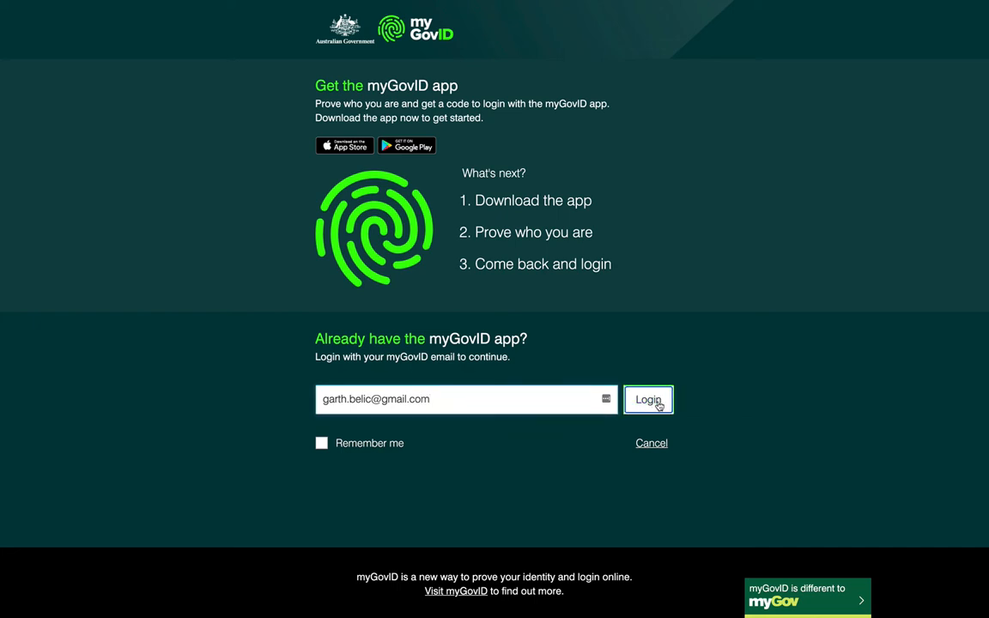
click(649, 398)
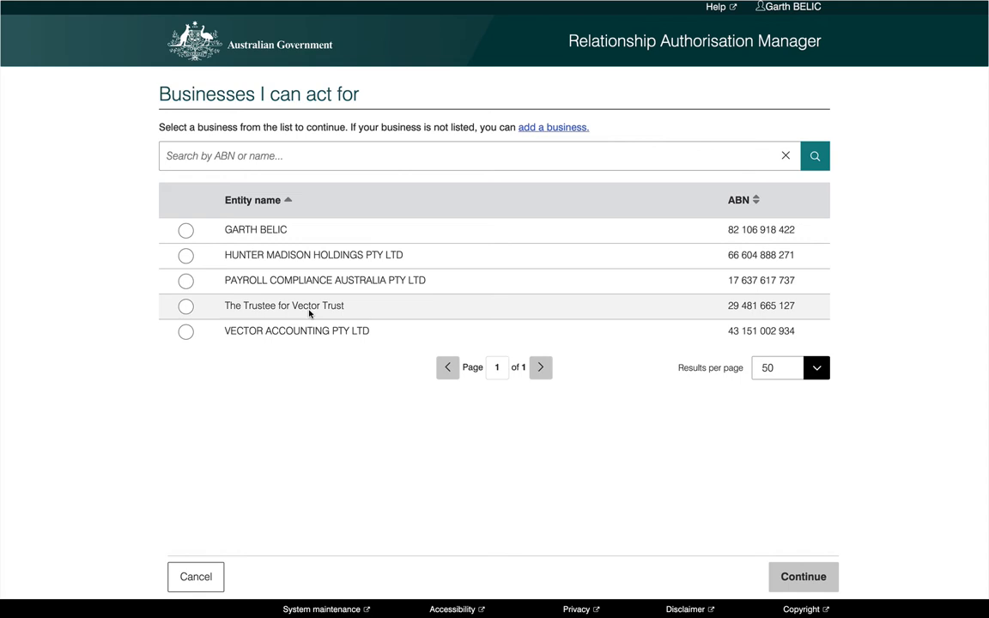
mouse_move(275, 458)
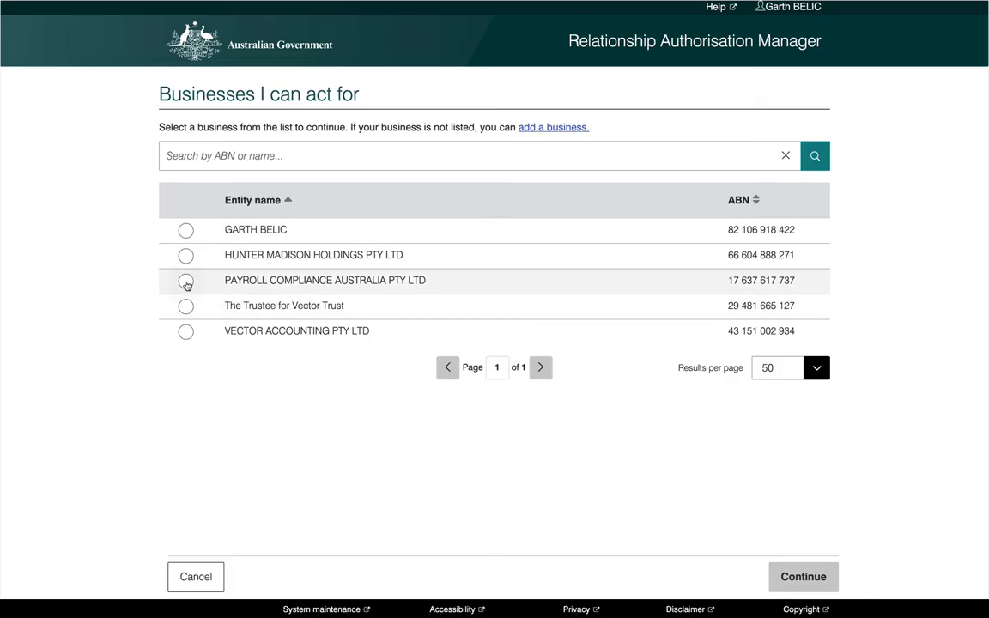
- Continue as PAYROLL COMPLIANCE AUSTRALIA PTY LTD into the Access Manager home page
click(185, 282)
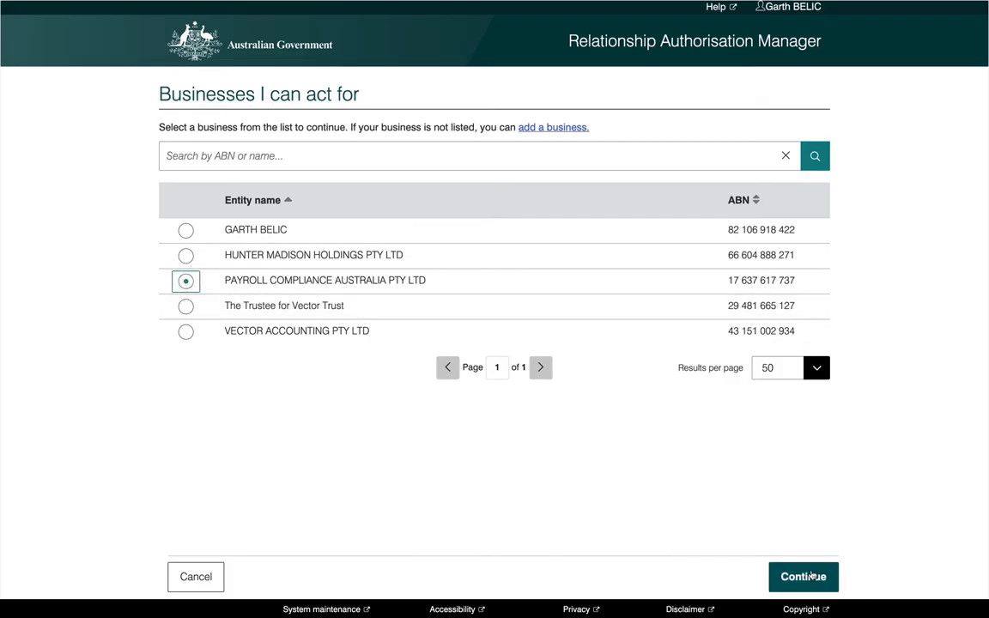
click(803, 577)
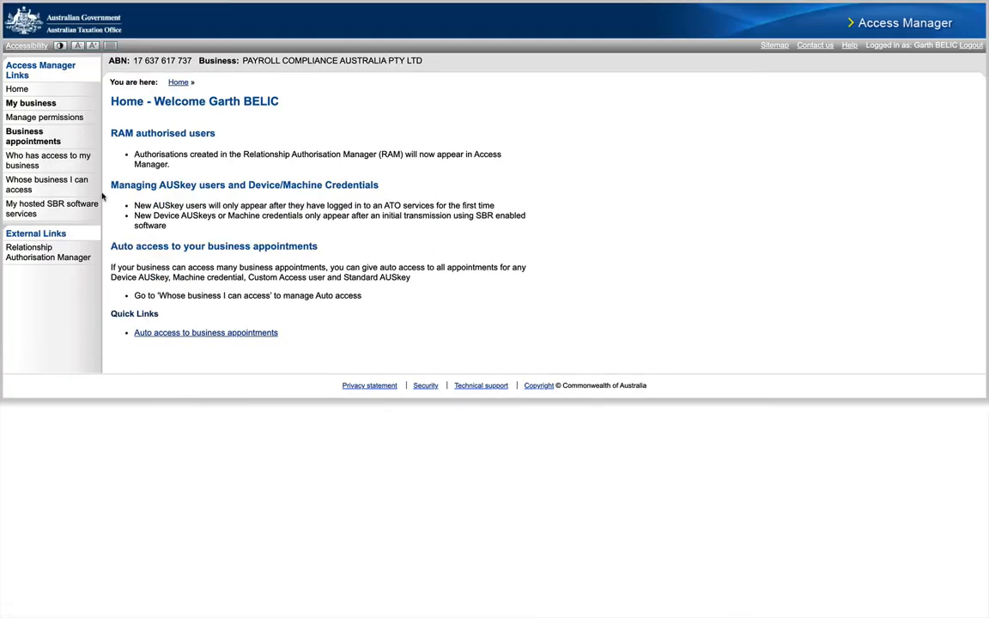
click(52, 210)
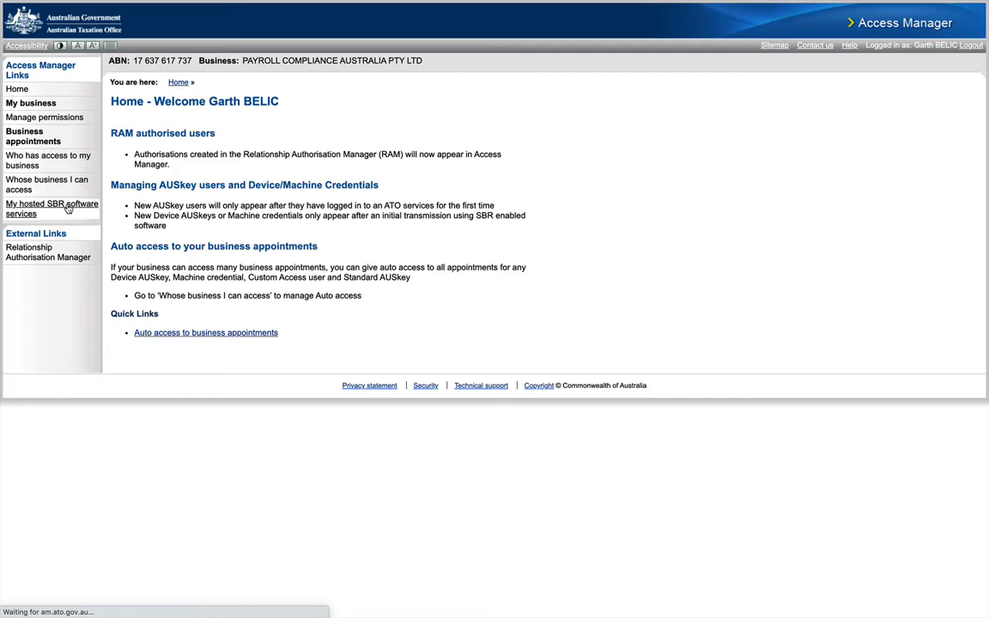
- Begin notifying the ATO of a hosted SBR software service, searching providers by name
click(52, 210)
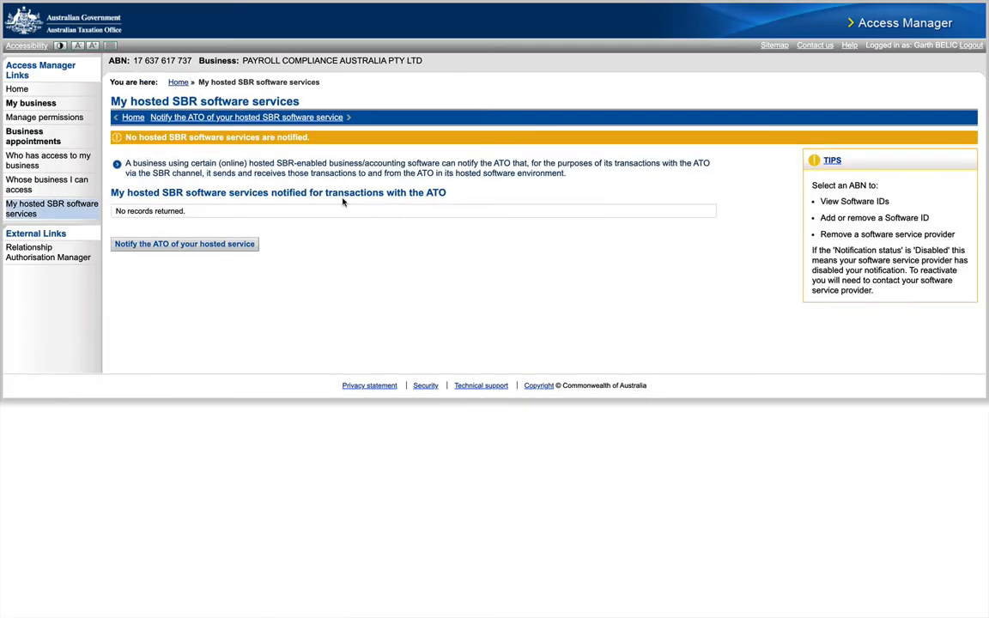
click(184, 244)
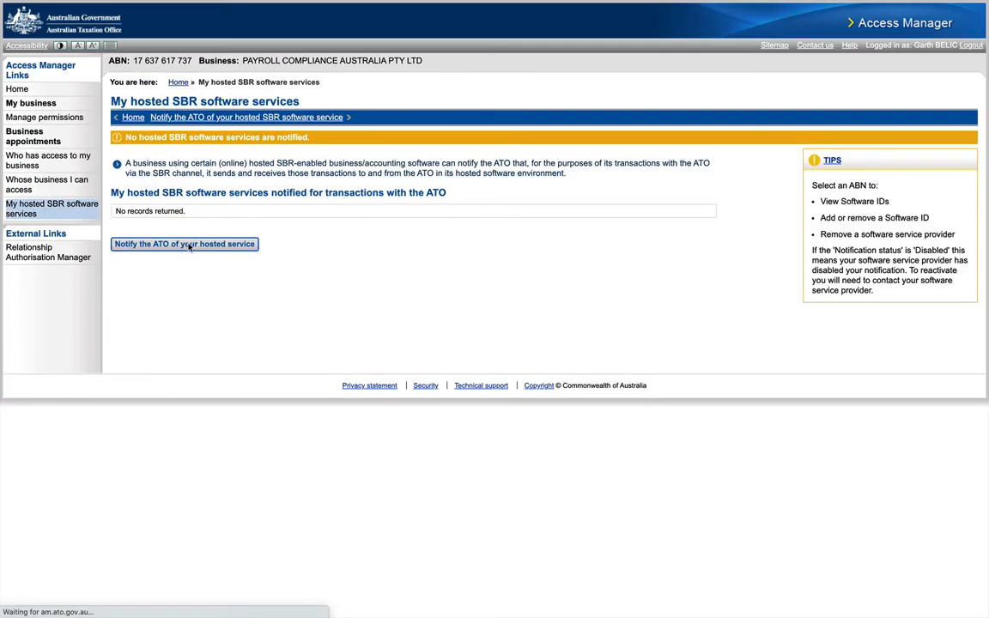
click(184, 244)
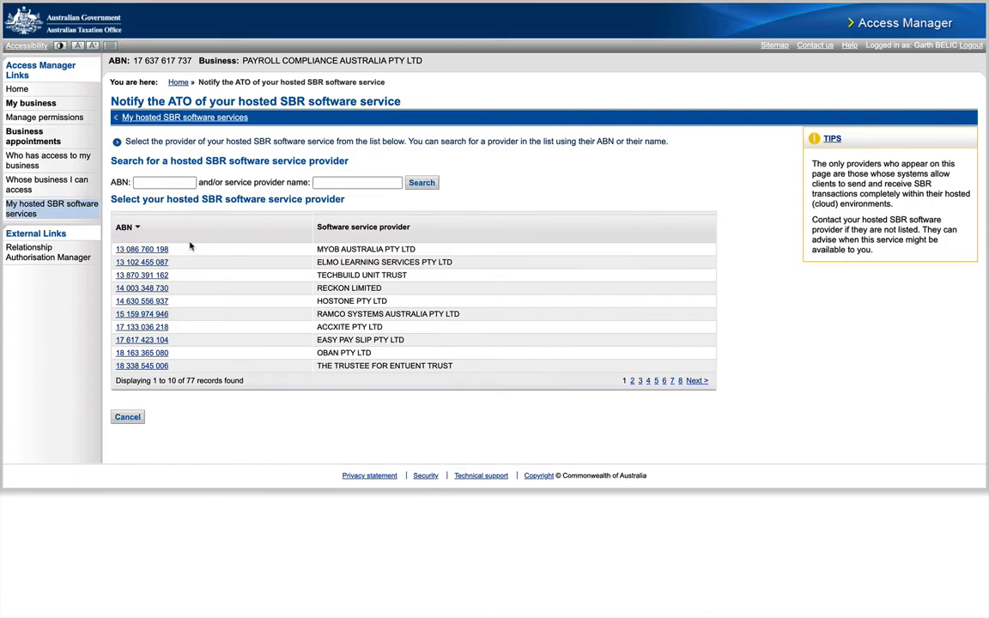
click(357, 182)
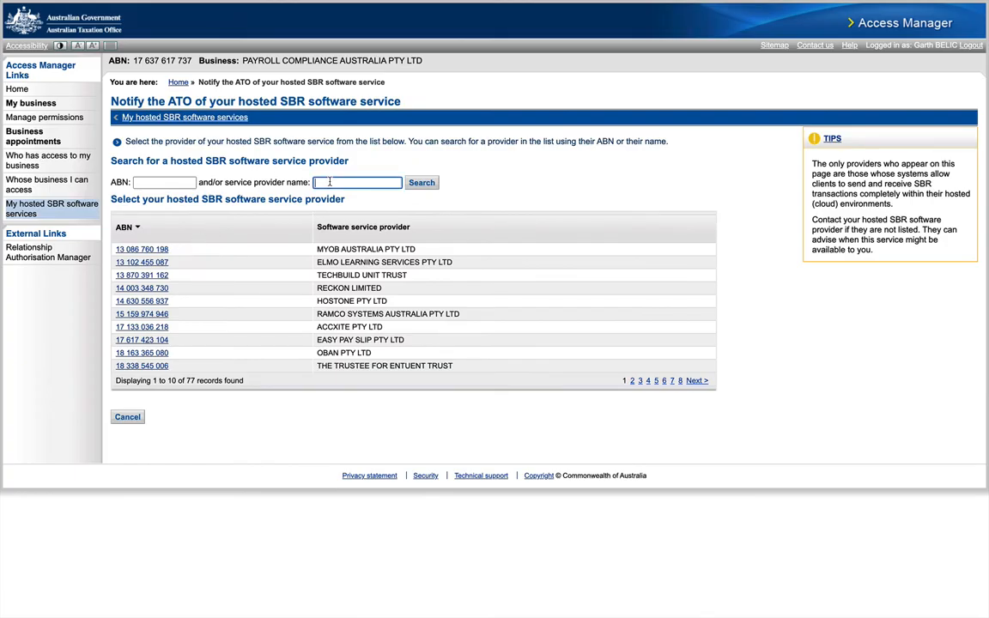
- Search for 'keypay' and choose KeyPay as the hosted service provider
text(keypay)
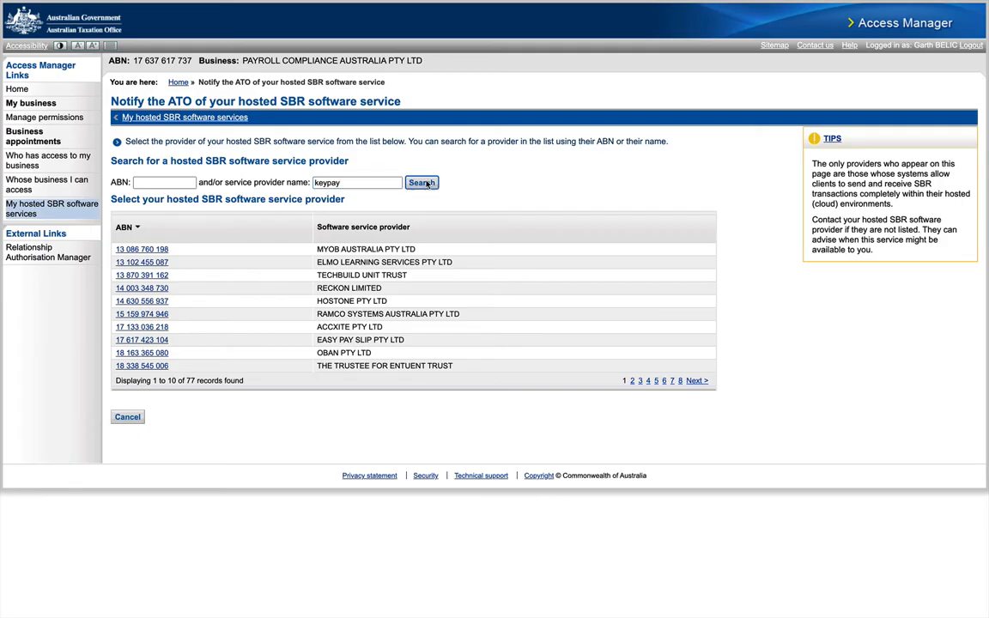
click(421, 182)
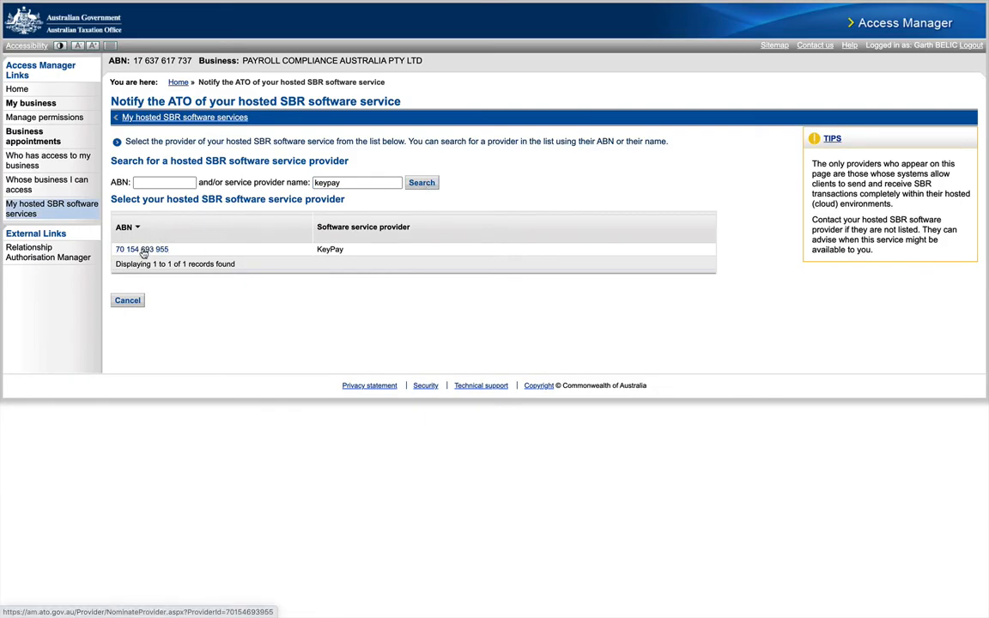
click(141, 249)
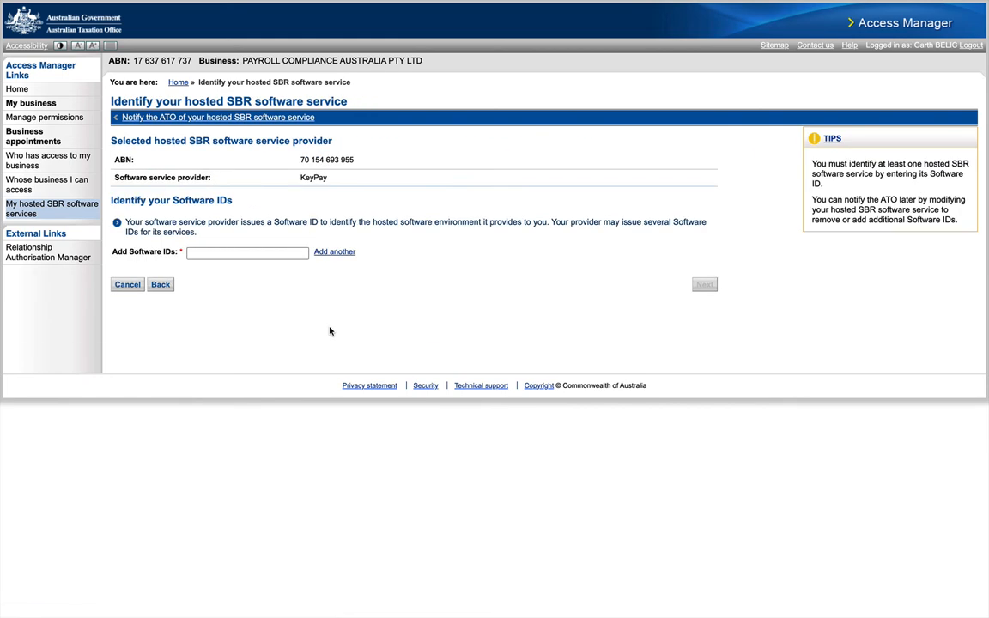
click(247, 253)
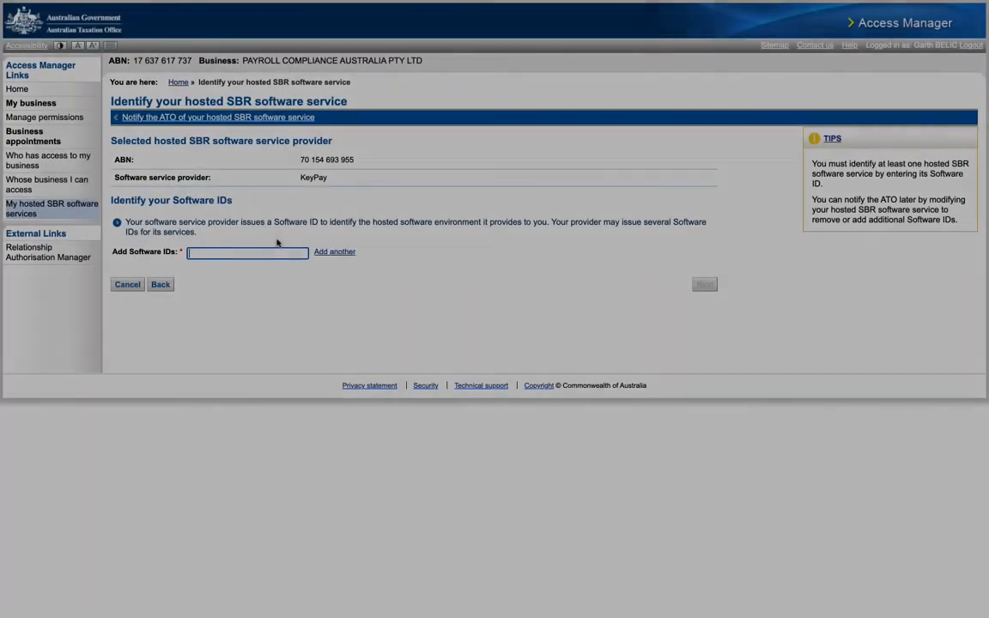
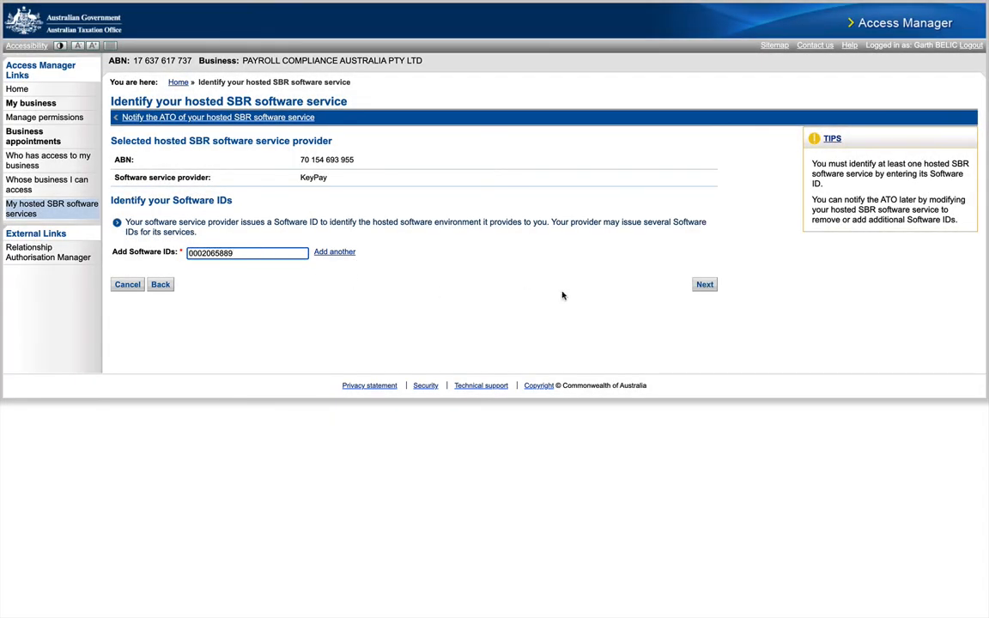
click(704, 285)
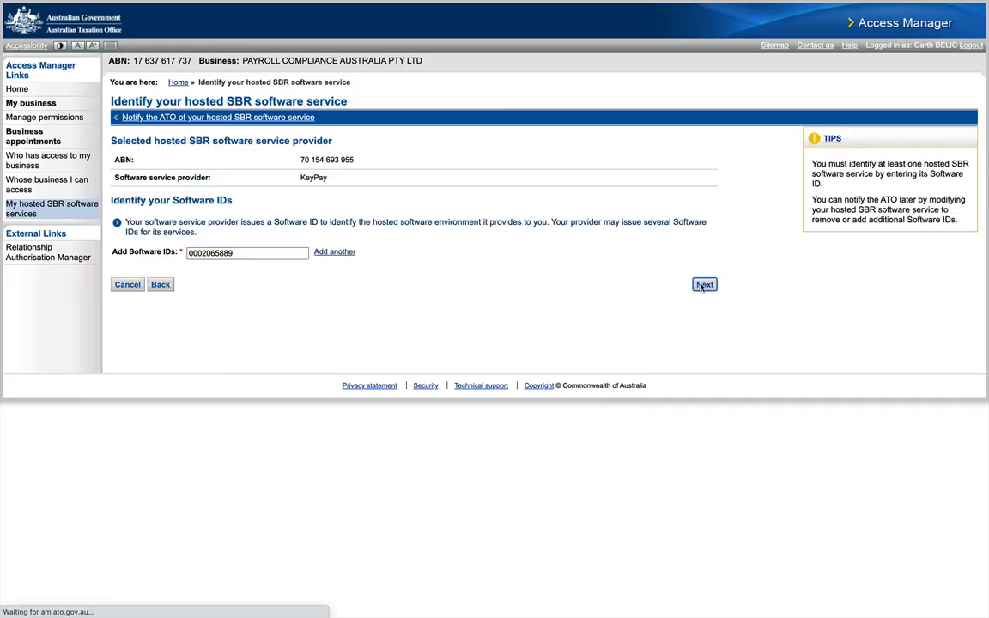
click(704, 285)
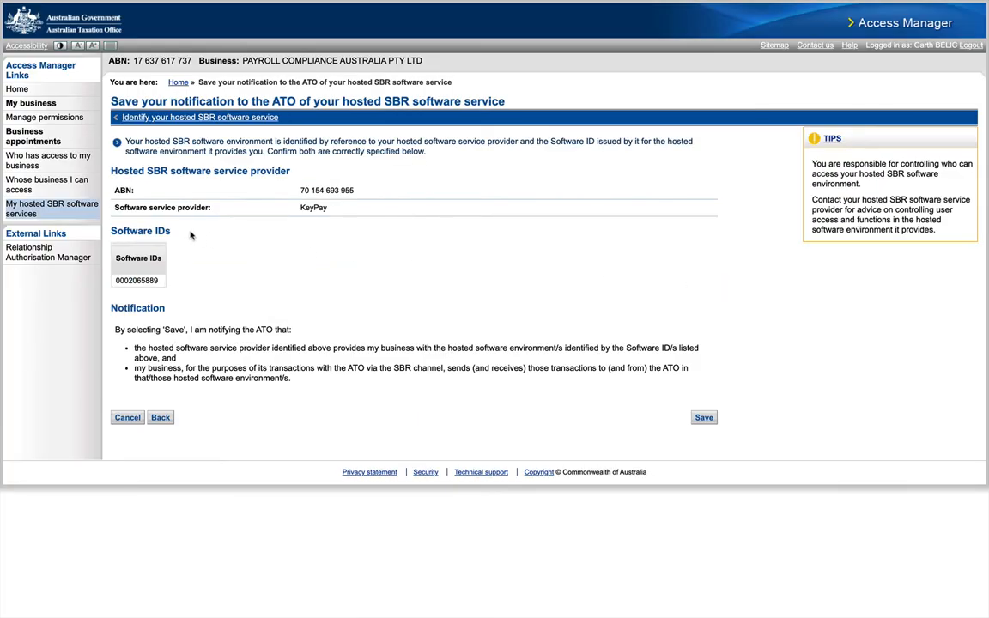
mouse_move(518, 391)
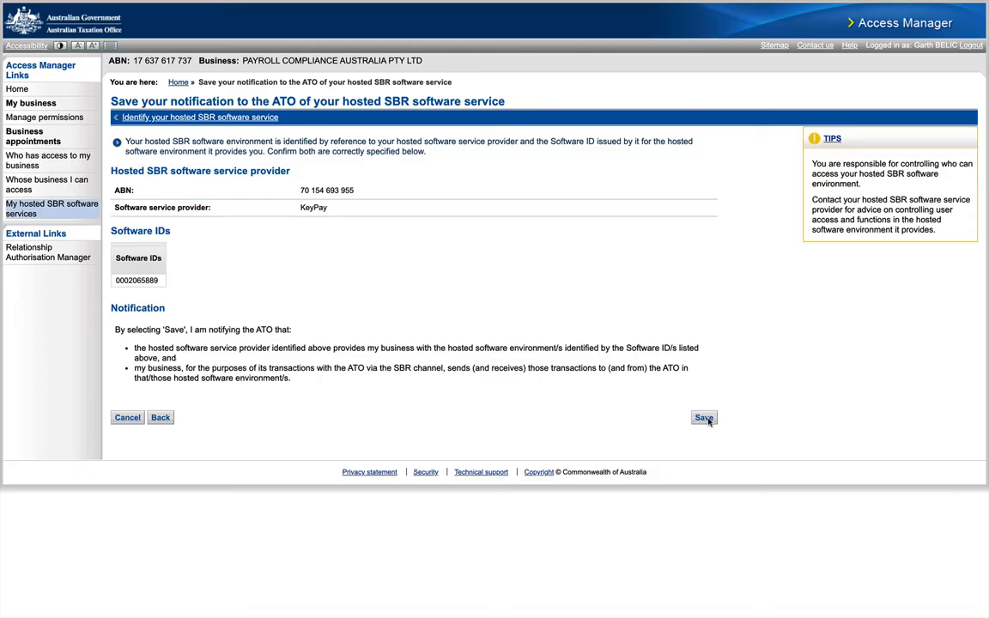
click(704, 417)
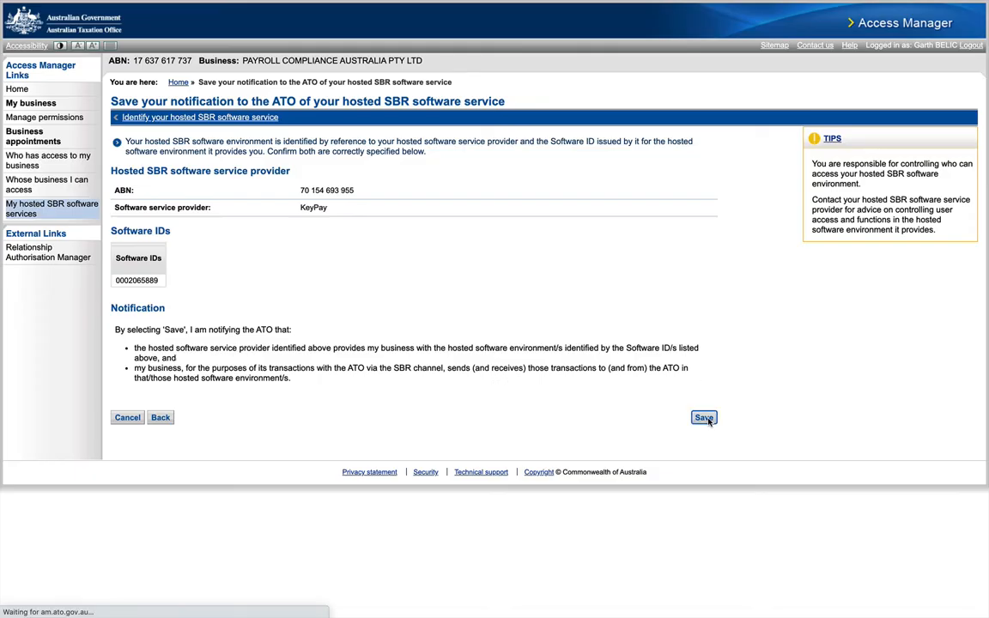
click(704, 417)
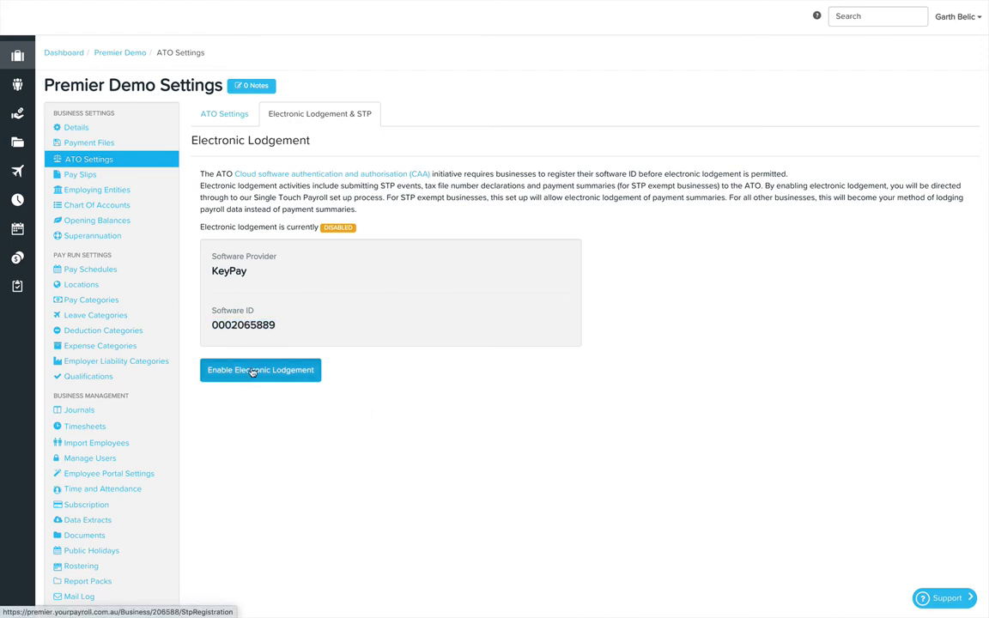
- Proceed into the STP wizard and accept the business details including the ABN
click(261, 370)
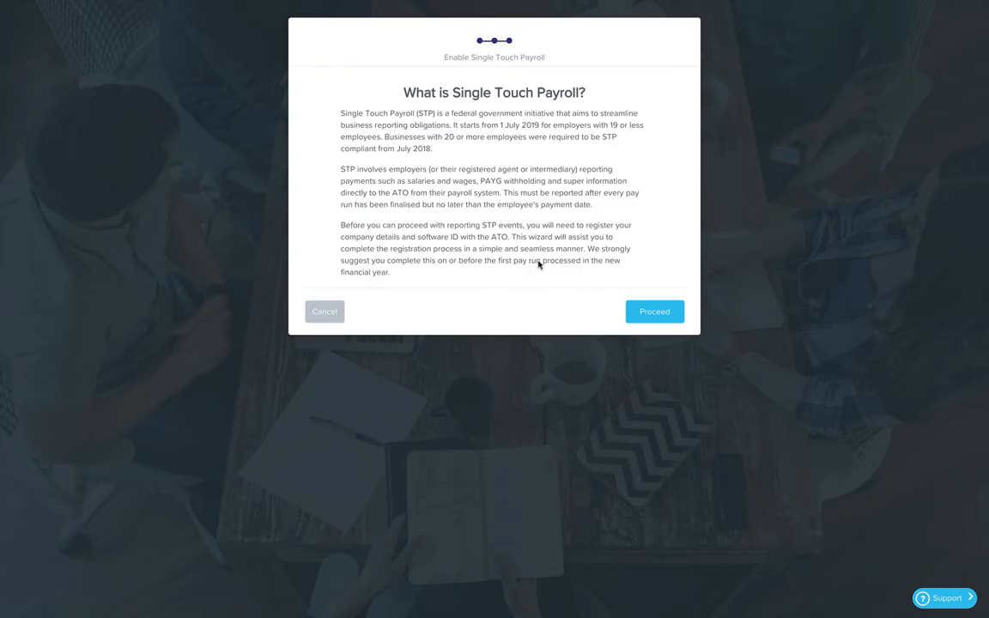
mouse_move(539, 260)
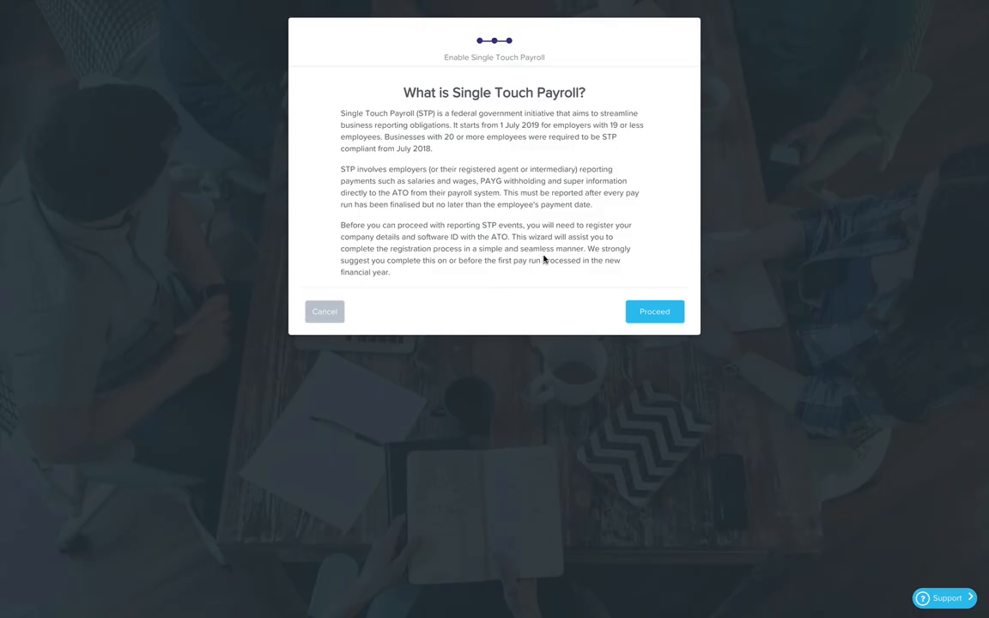
click(654, 312)
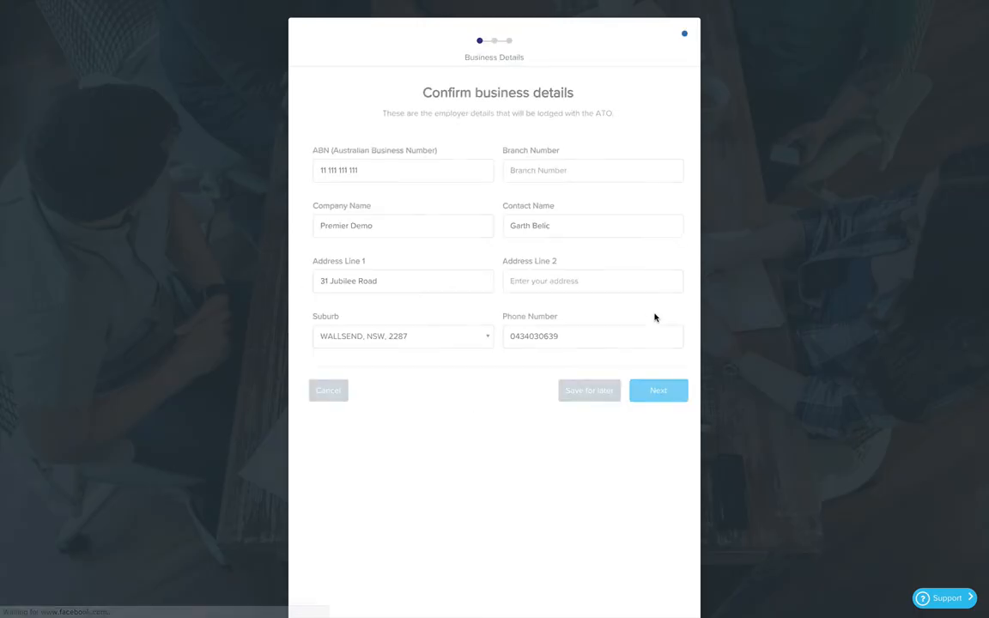
click(398, 170)
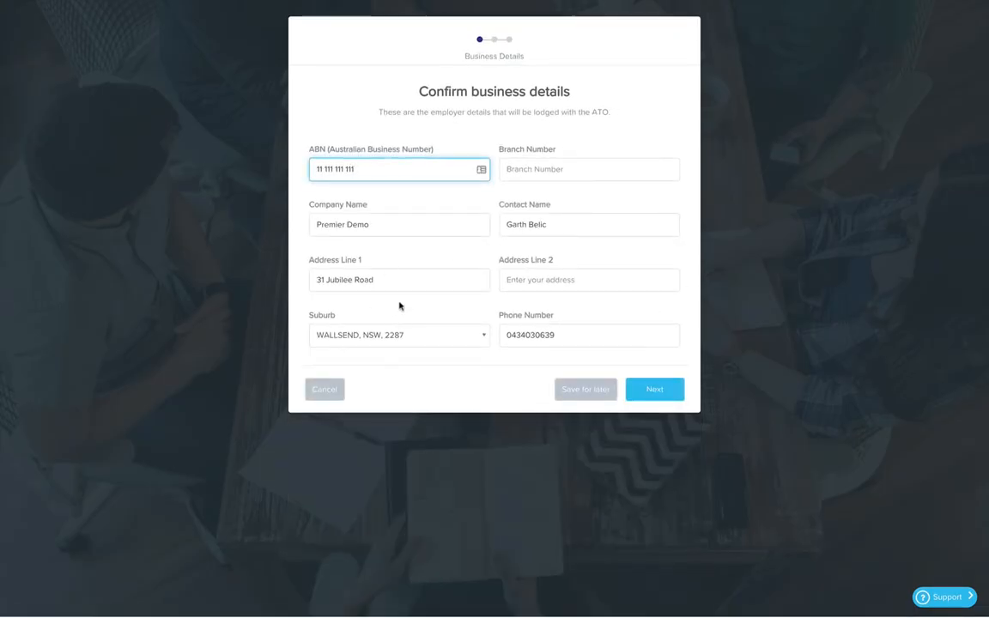
click(654, 389)
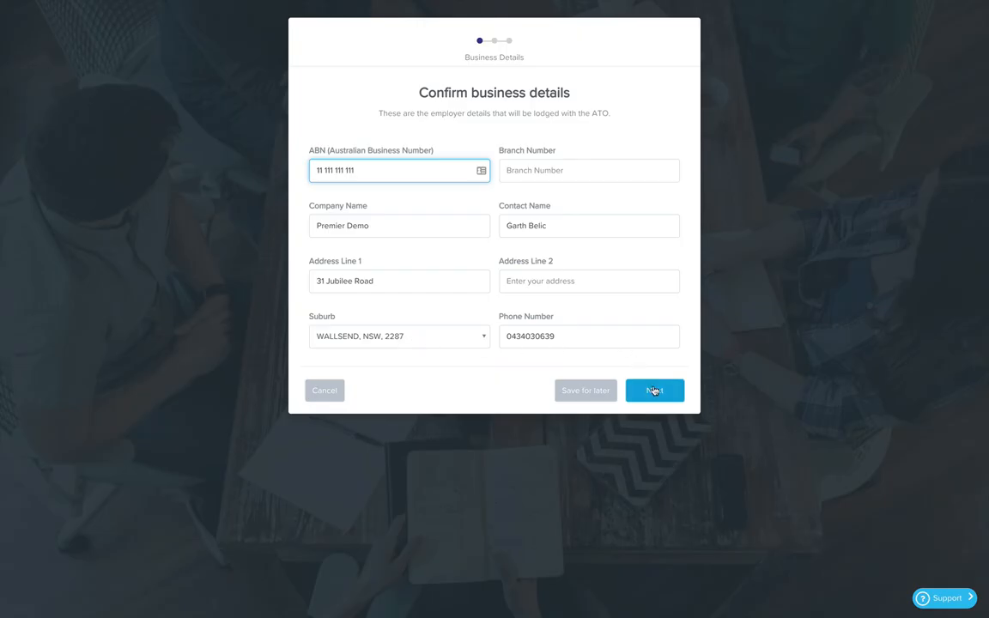
click(654, 391)
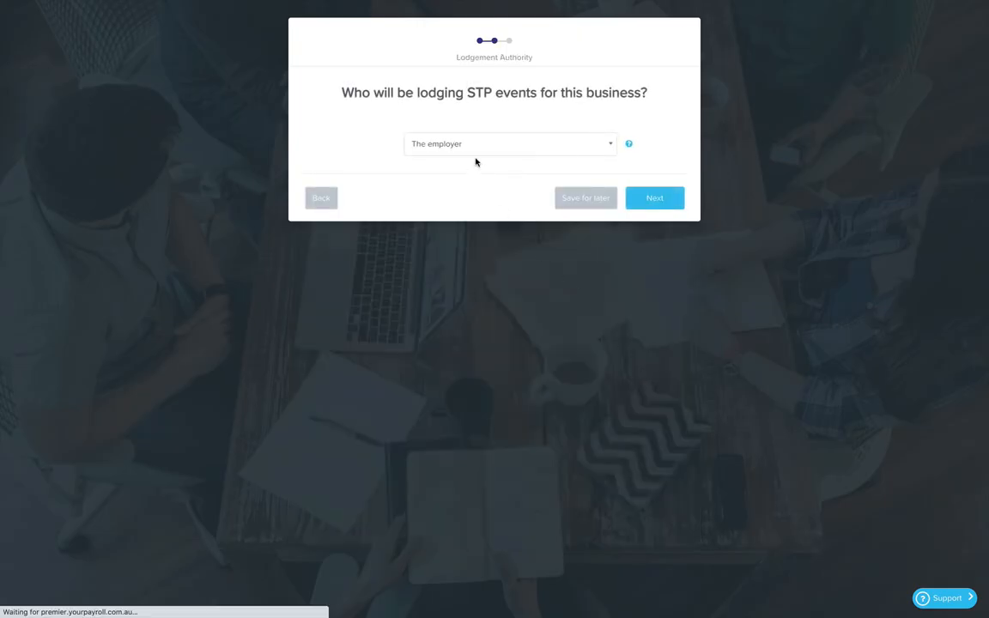
- Keep 'The employer' as the party lodging STP events and continue
click(510, 145)
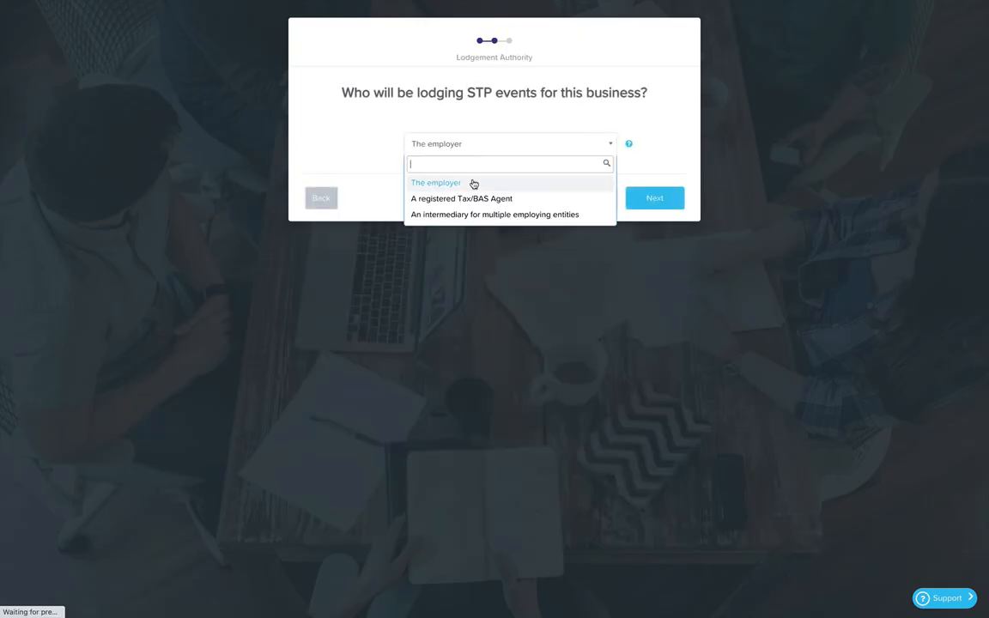
mouse_move(474, 199)
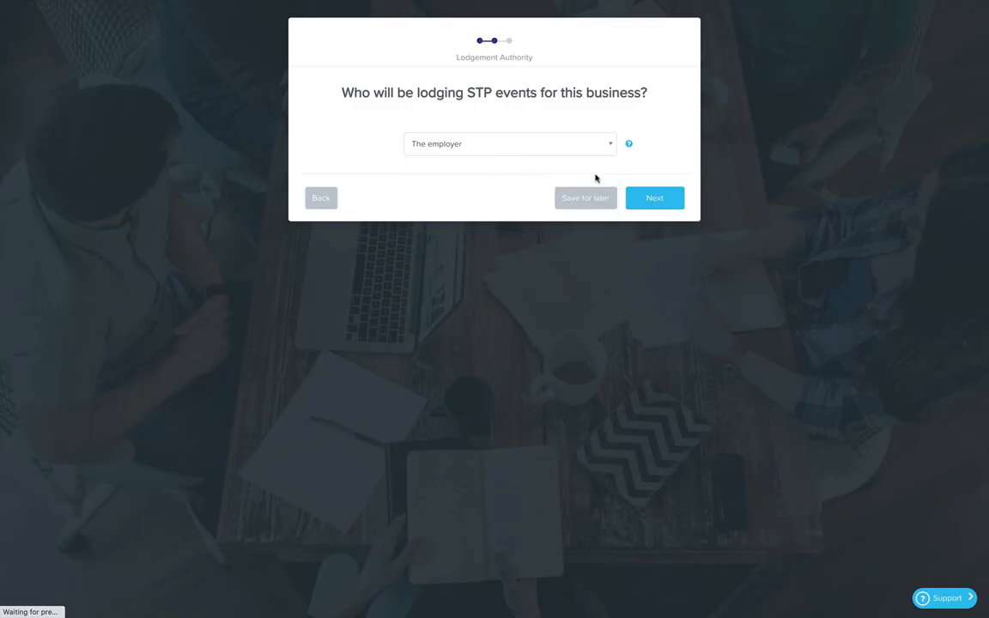
click(654, 197)
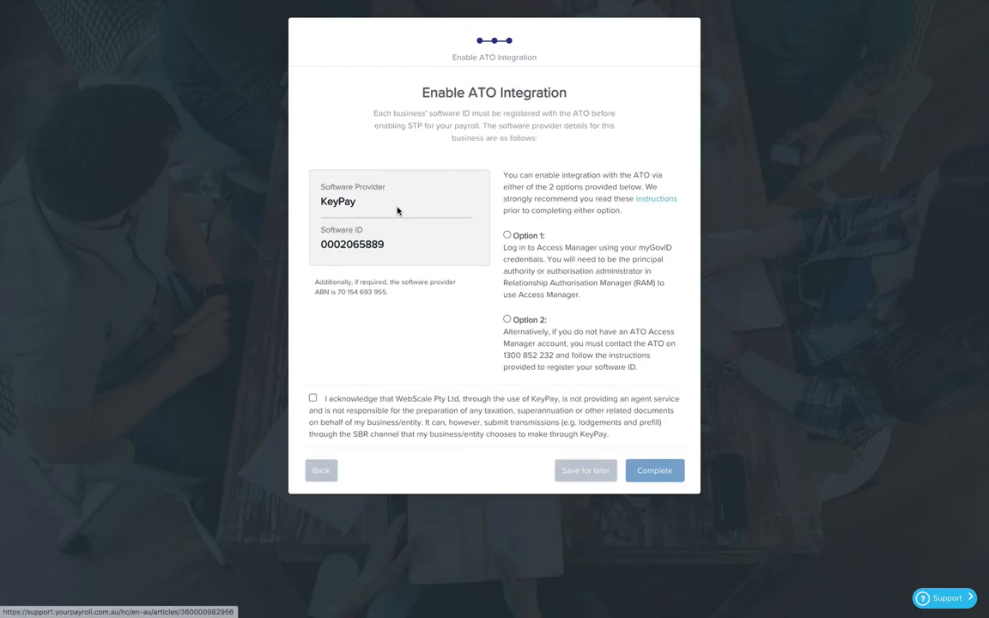
mouse_move(470, 226)
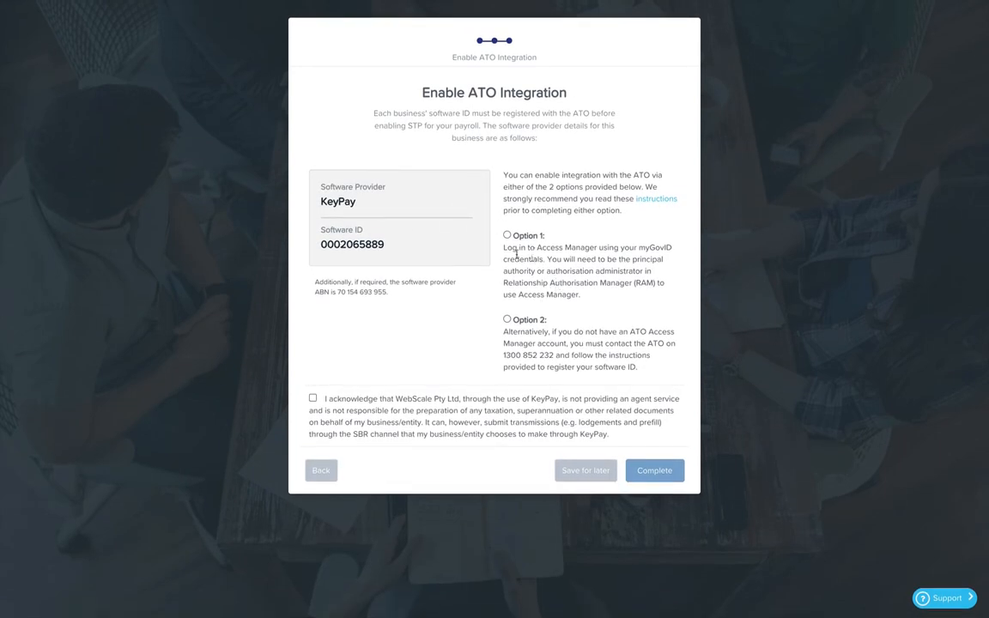
- Choose Option 1 (Access Manager registration), accept the acknowledgement and complete the ATO integration
click(507, 234)
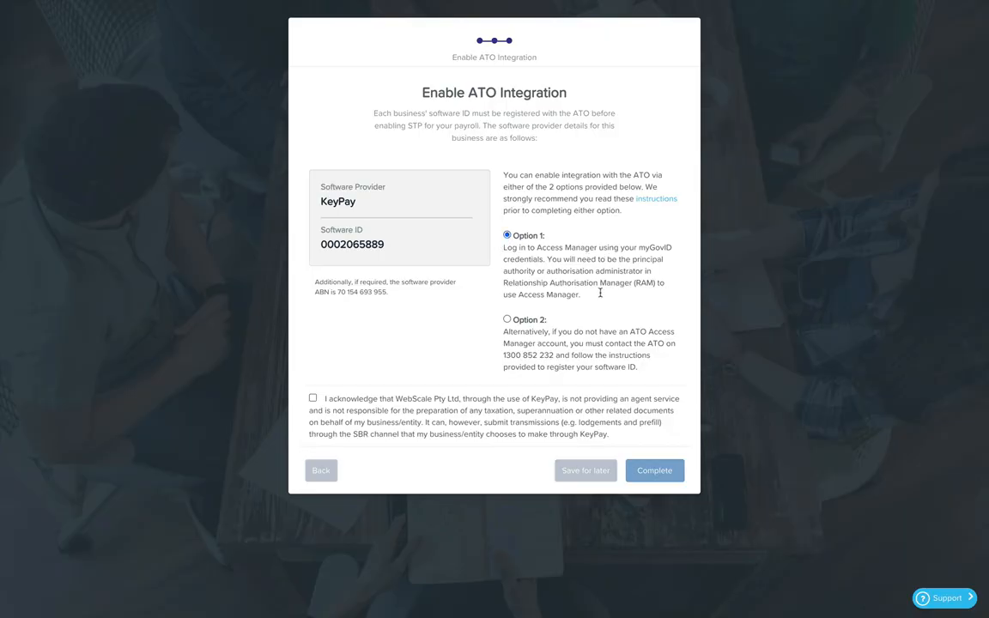
click(313, 398)
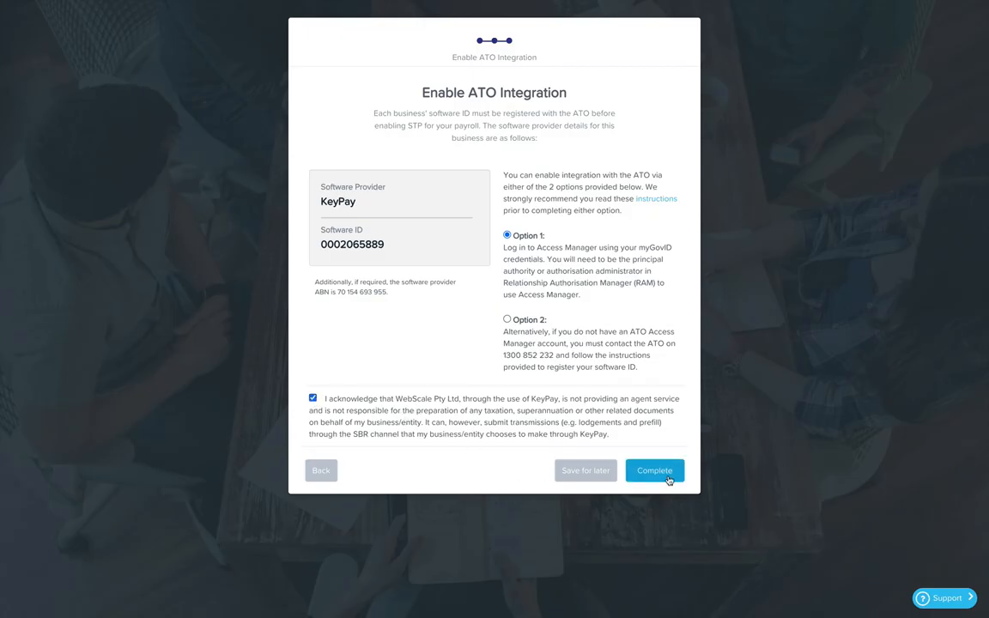
click(654, 470)
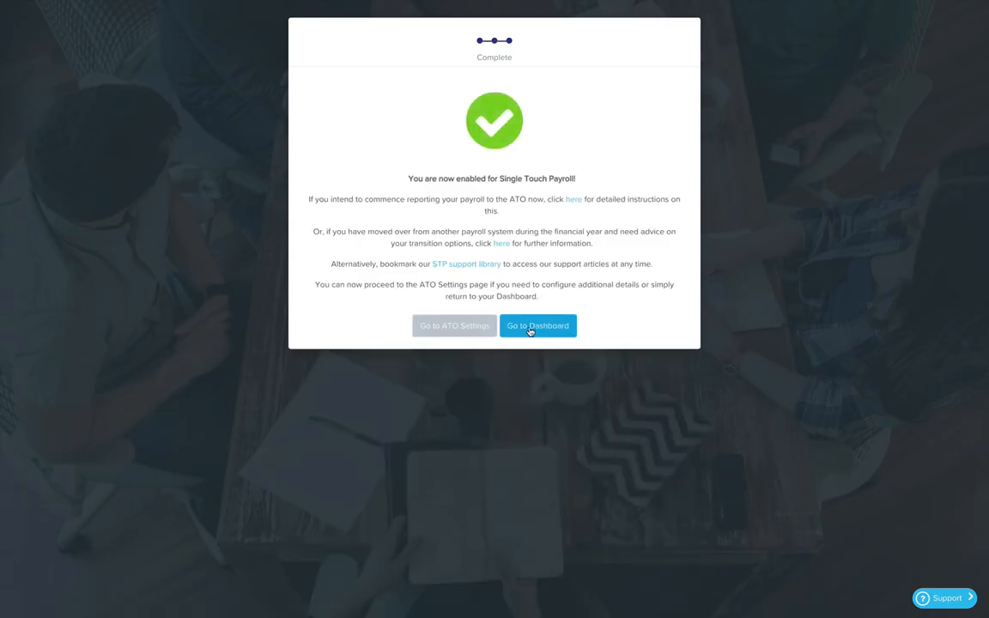
- Return to the Electronic Lodgement & STP tab, now showing lodgement enabled
click(453, 326)
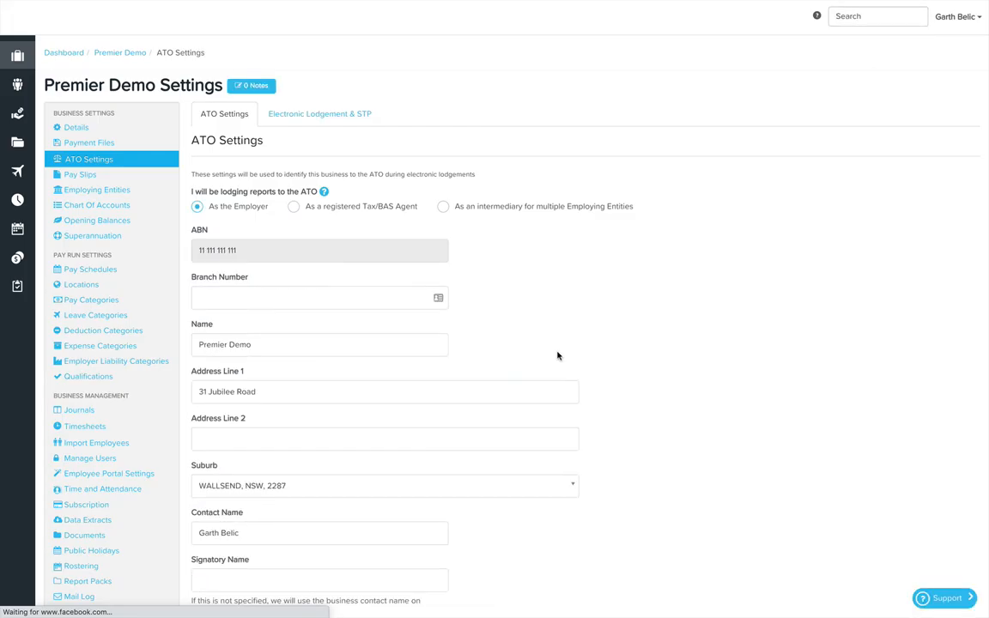
click(320, 113)
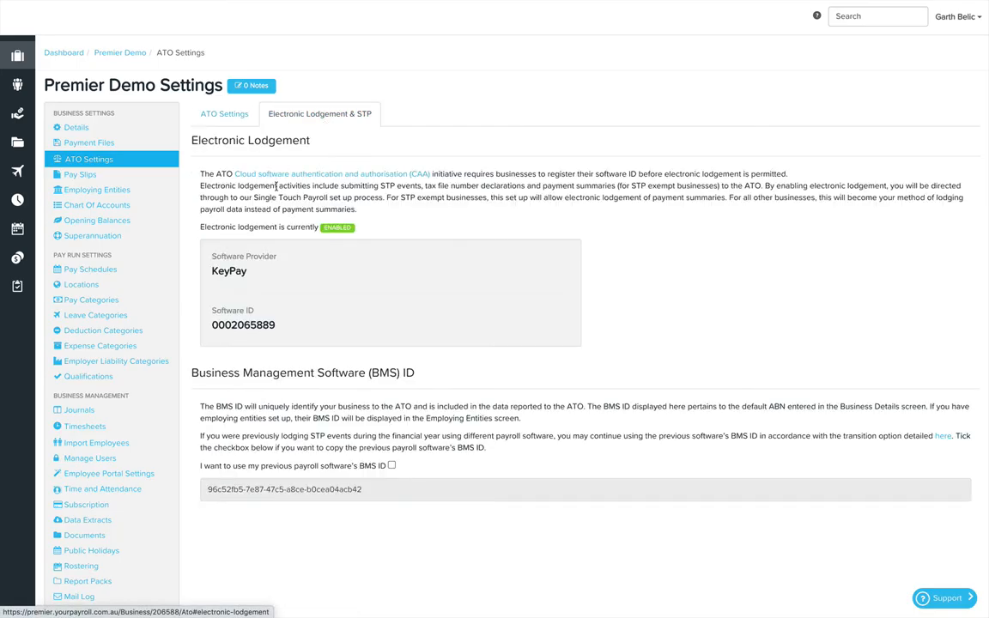